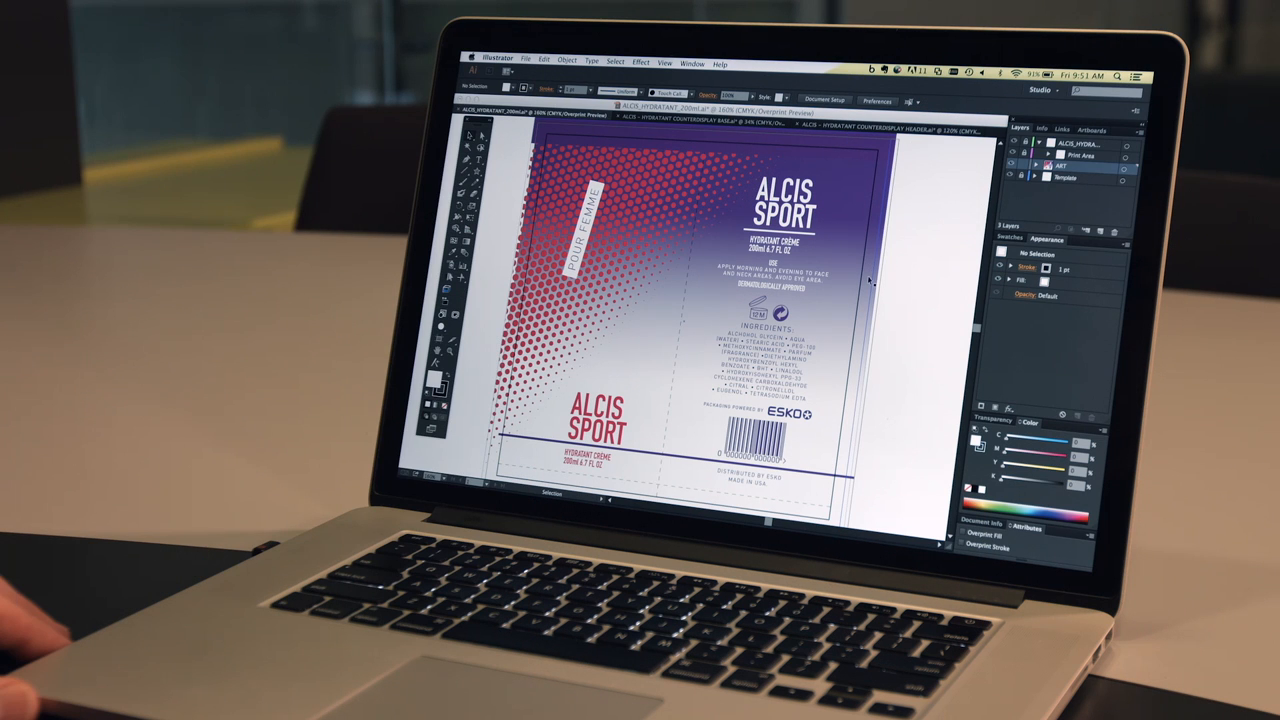
Bring the ALCIS HYDRATANT COUNTERDISPLAY HEADER document to the front
click(865, 123)
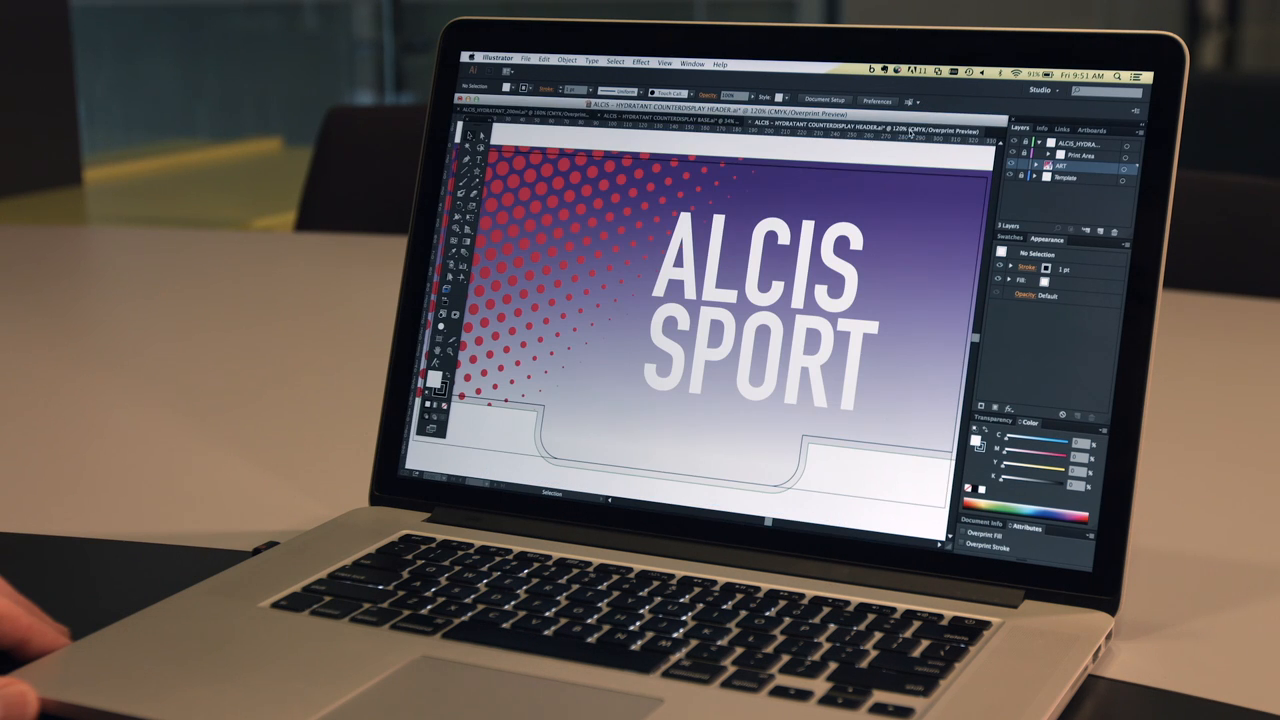
click(700, 115)
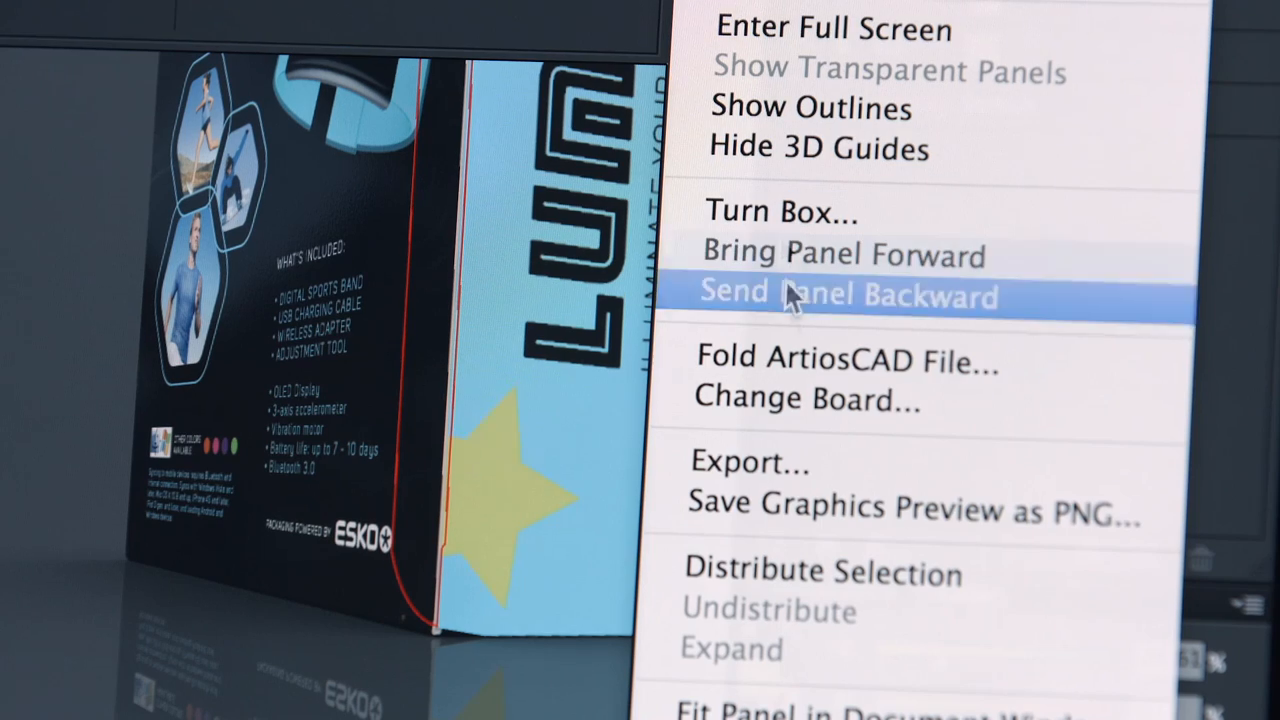
Send the selected LUMI carton panel backward in the Studio 3D view
click(848, 295)
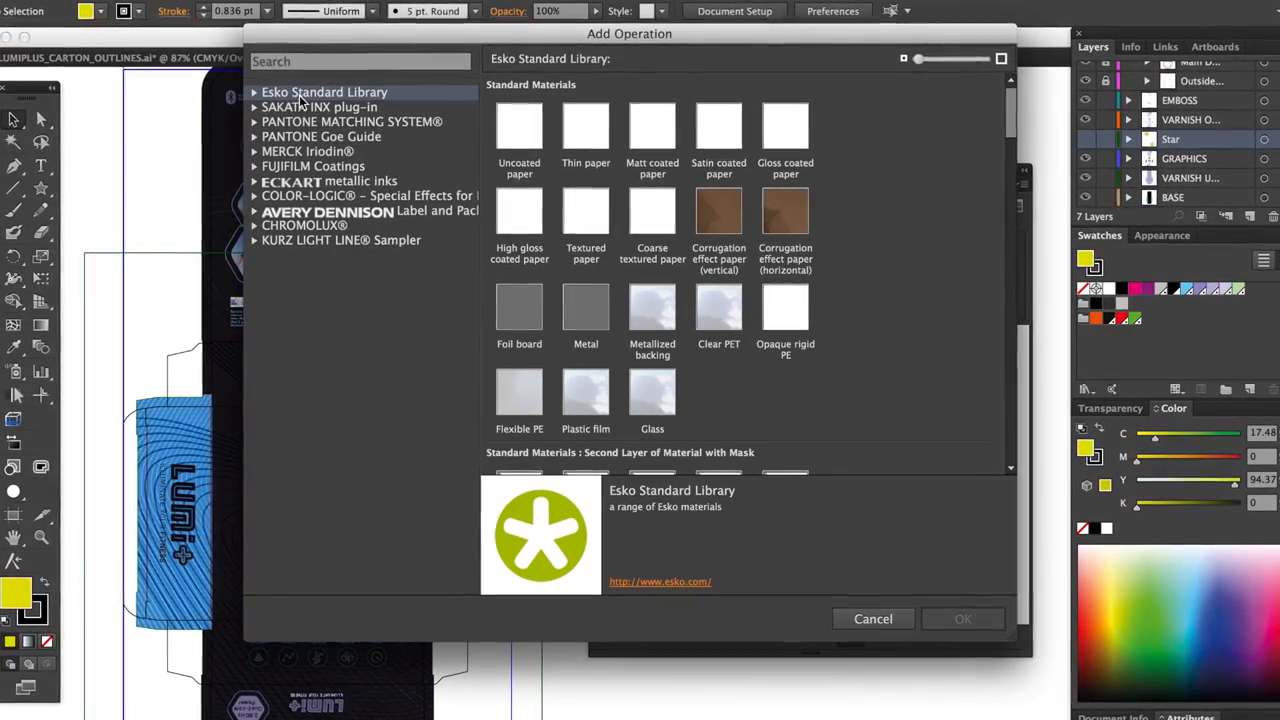
Browse the SAKATA INX inks and the KURZ LIGHT LINE Sampler foil library in Add Operation
click(315, 103)
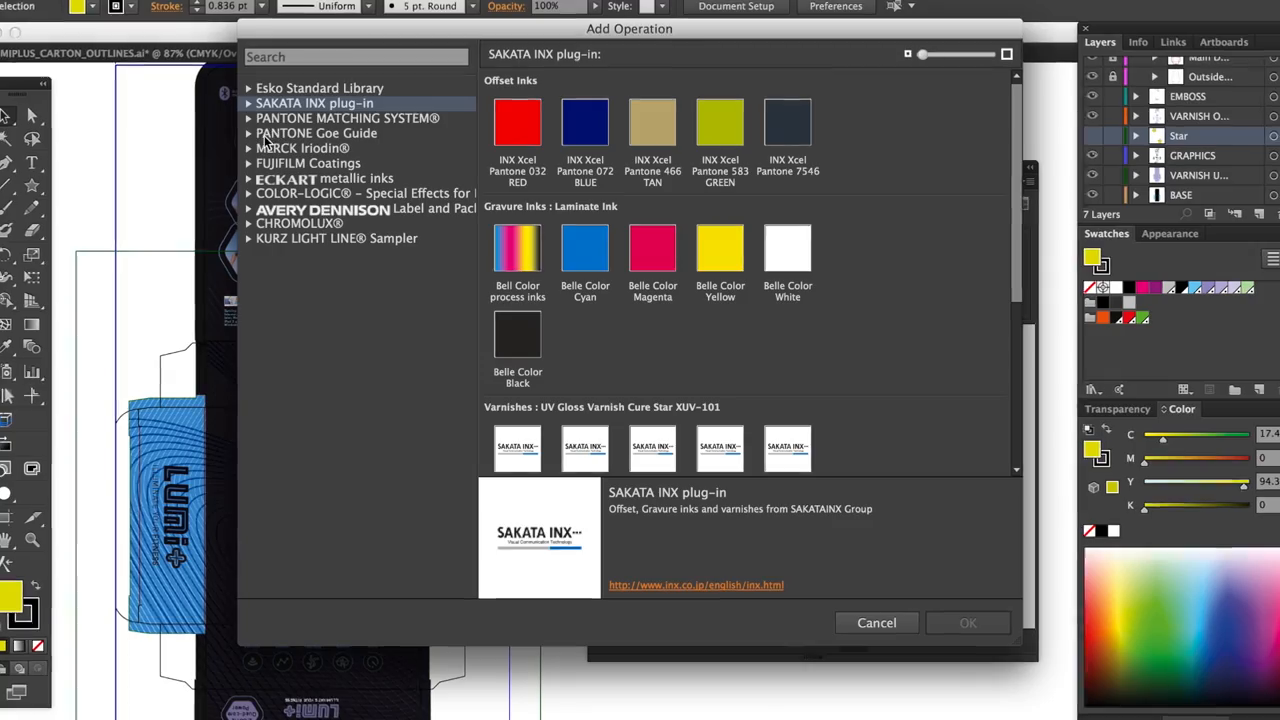
click(347, 118)
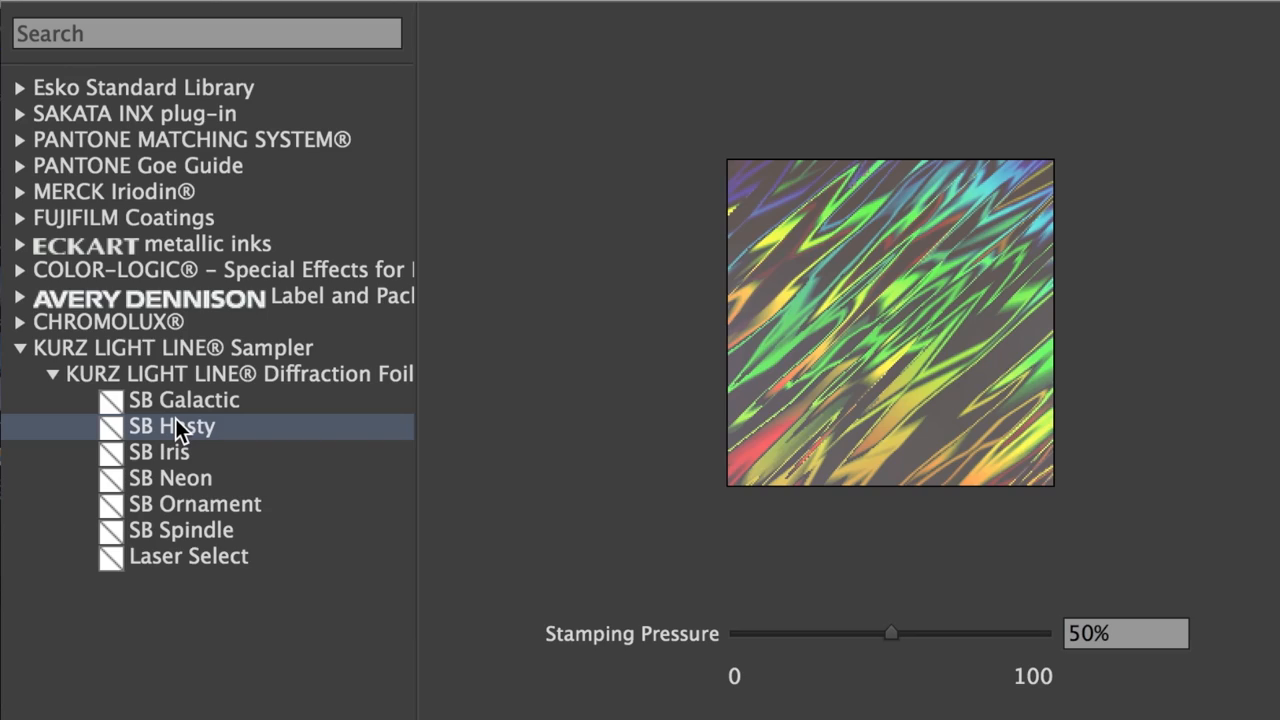
Preview SB Neon, SB Ornament and SB Spindle diffraction foils at 50% stamping pressure, settling on SB Spindle
click(170, 477)
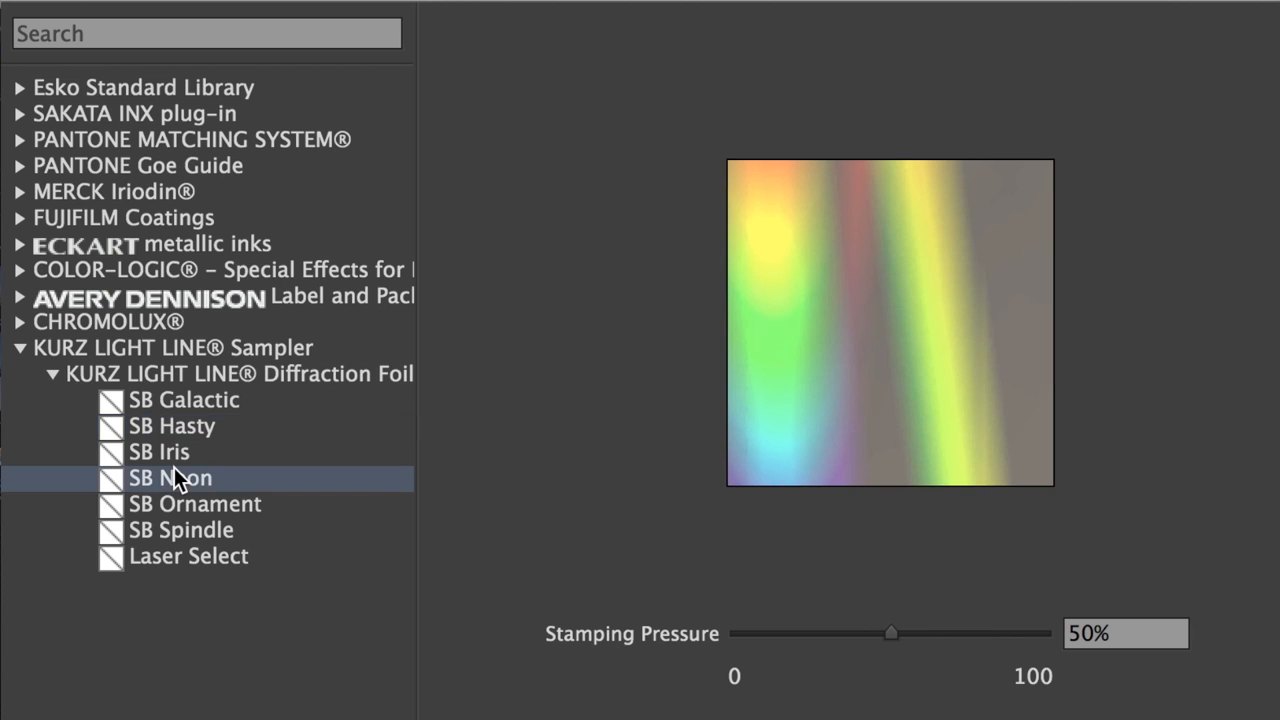
click(195, 504)
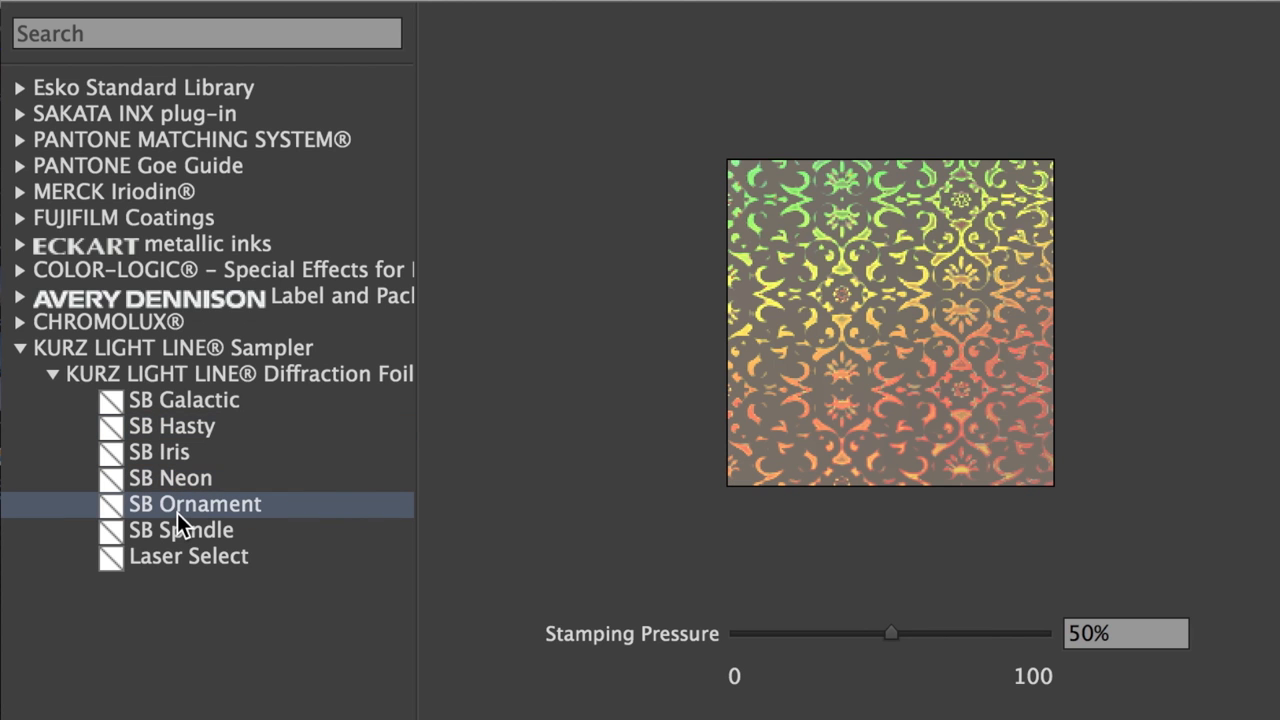
click(180, 530)
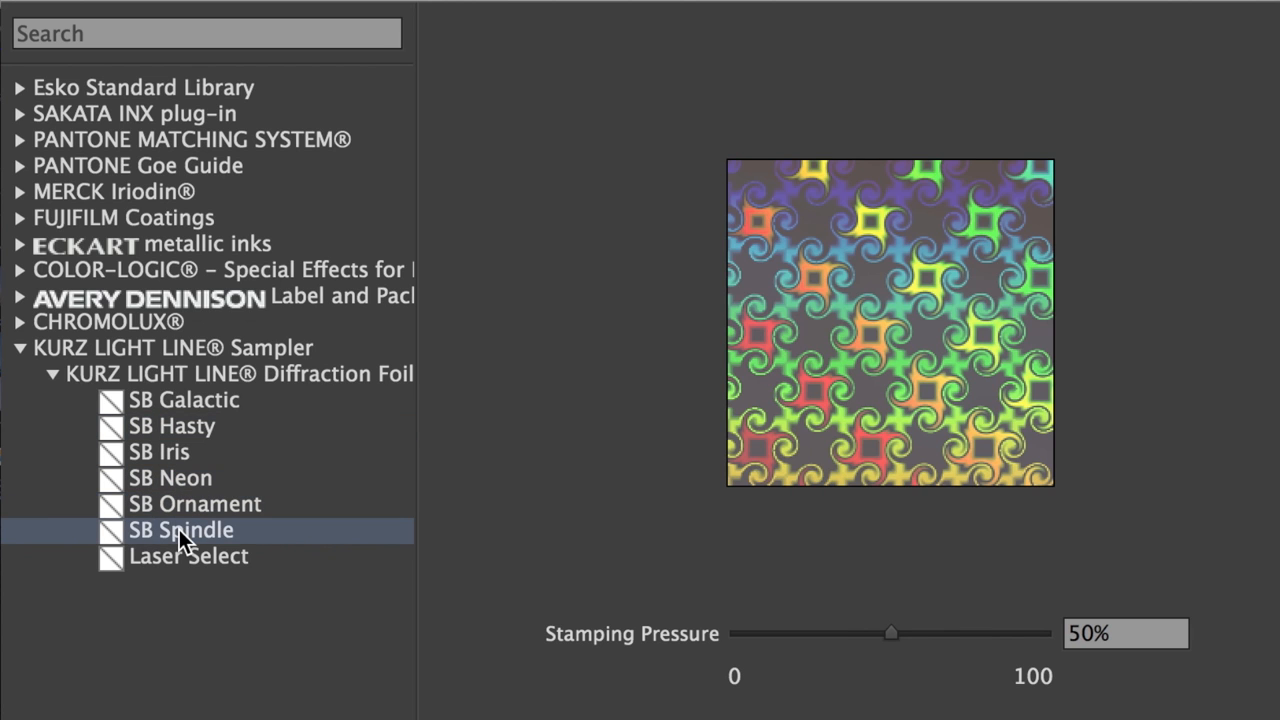